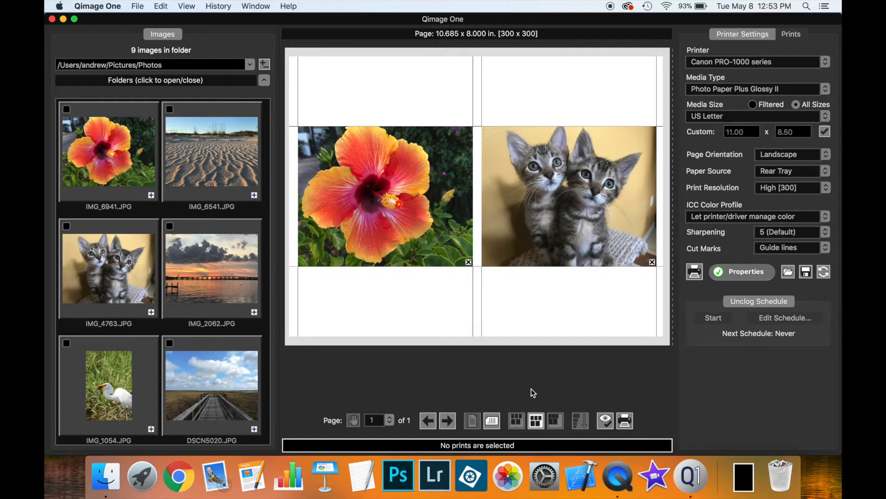
mouse_move(142, 14)
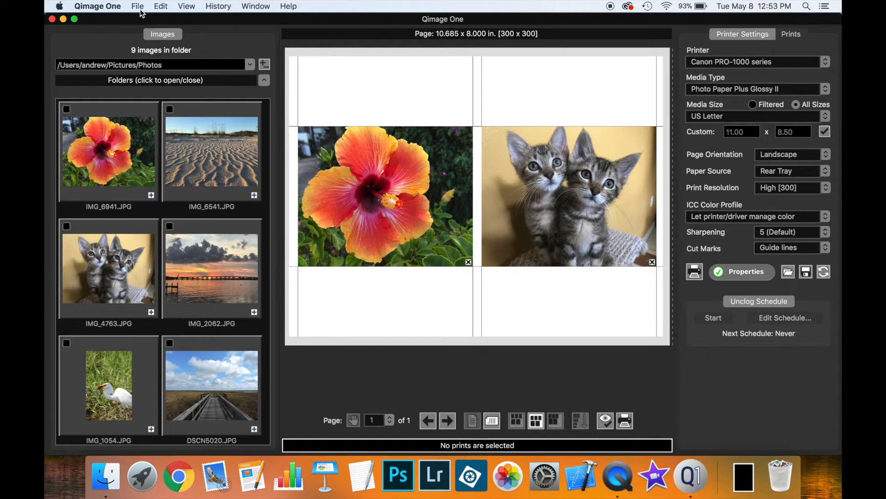
Step: Open the unclog pattern and schedule editor with Edit Schedule... in the Unclog Schedule panel
left_click(138, 6)
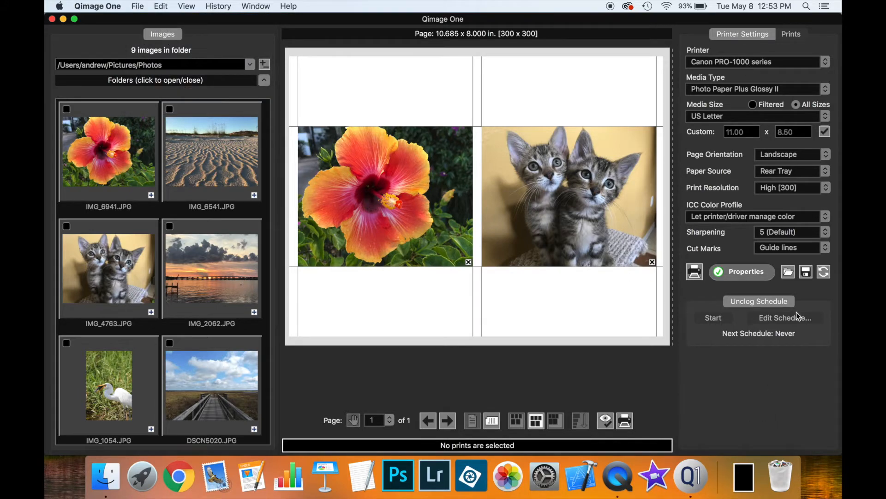
left_click(784, 317)
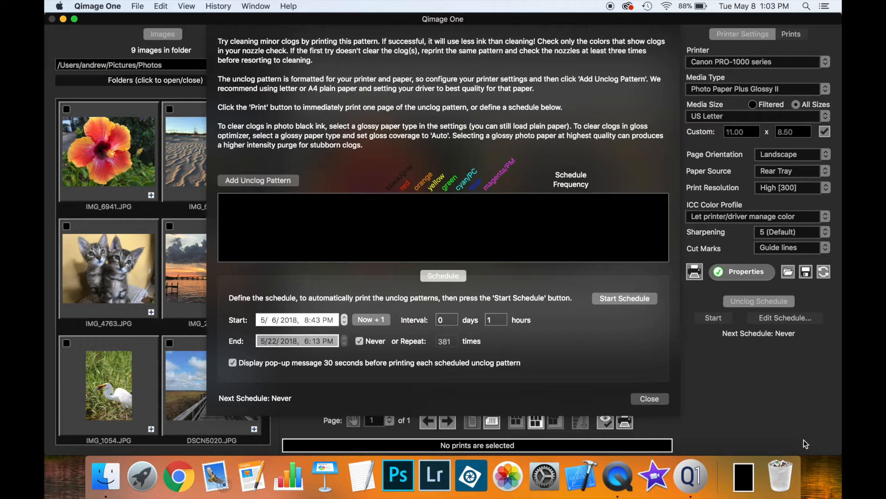
mouse_move(791, 423)
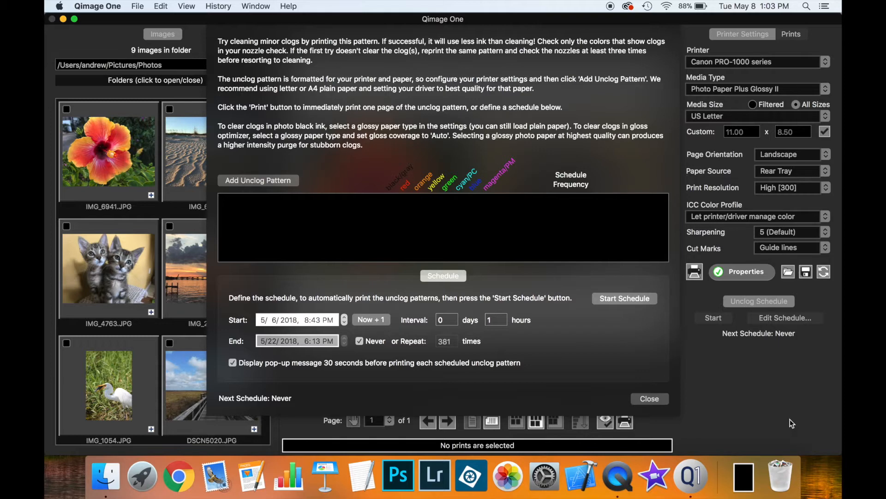
mouse_move(785, 411)
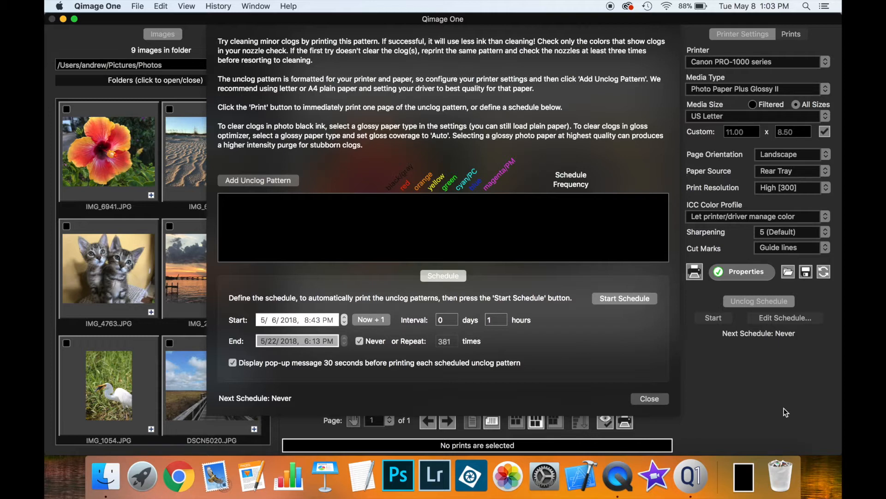
mouse_move(649, 48)
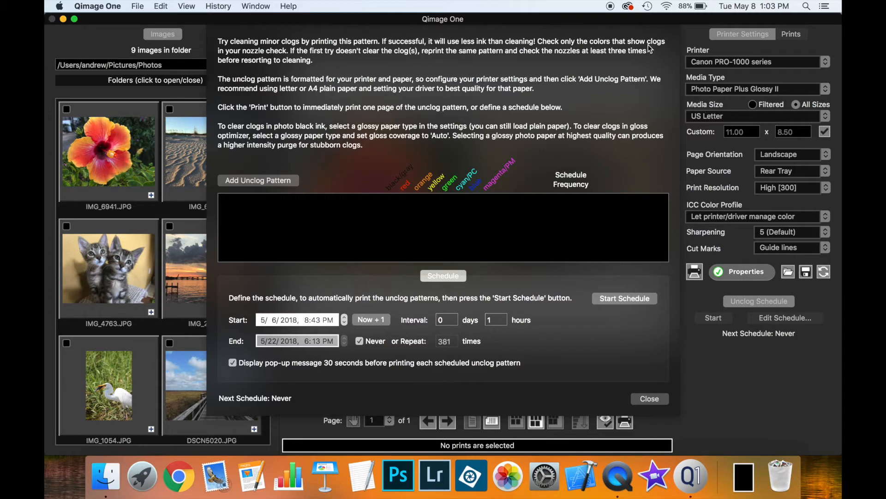
mouse_move(622, 342)
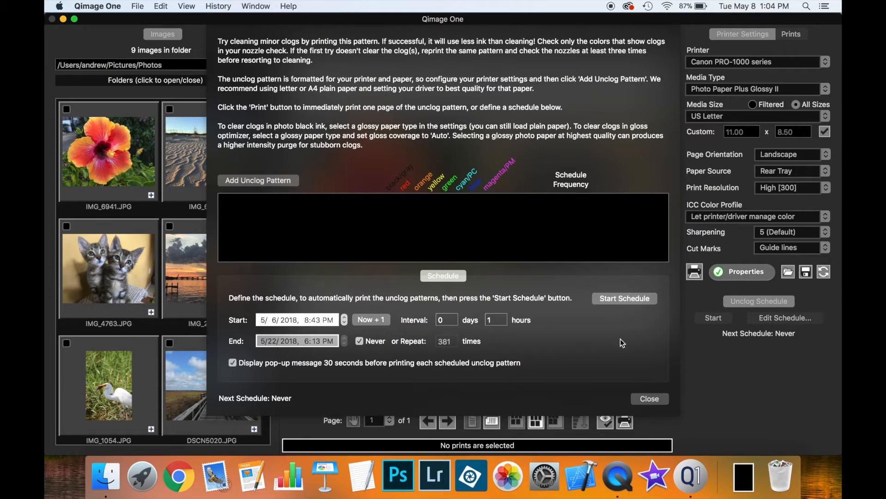
mouse_move(616, 255)
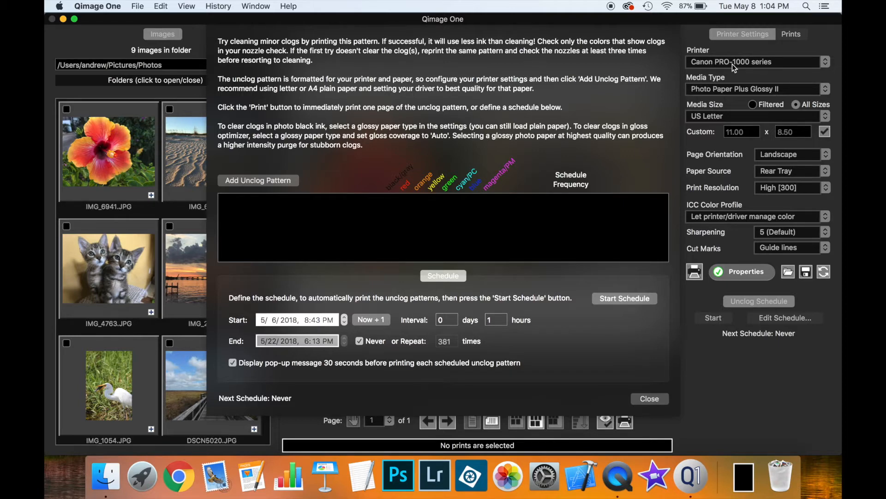
Step: Add a Canon PRO-1000 series unclog pattern after reviewing its Page Attributes and Quality & Media settings
left_click(257, 179)
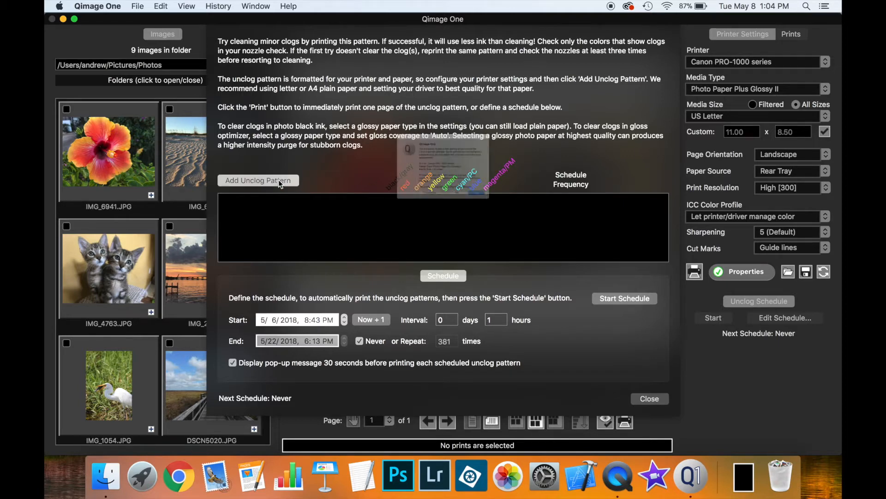
left_click(258, 180)
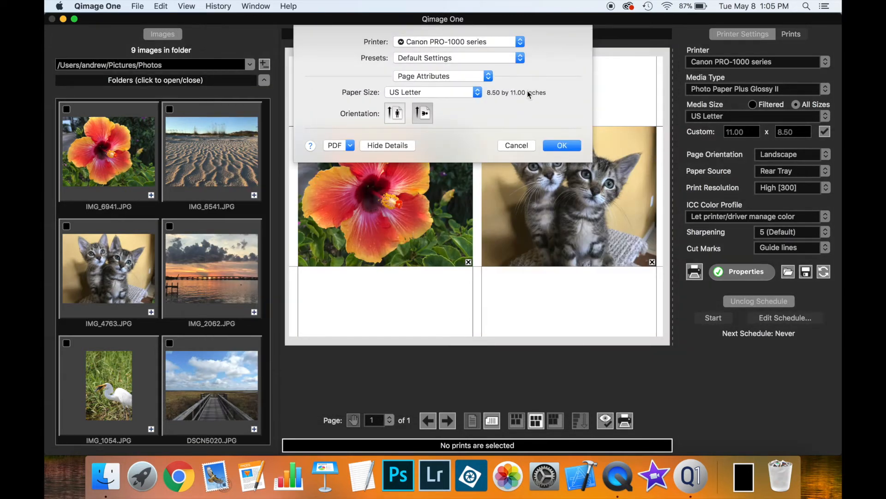
left_click(443, 76)
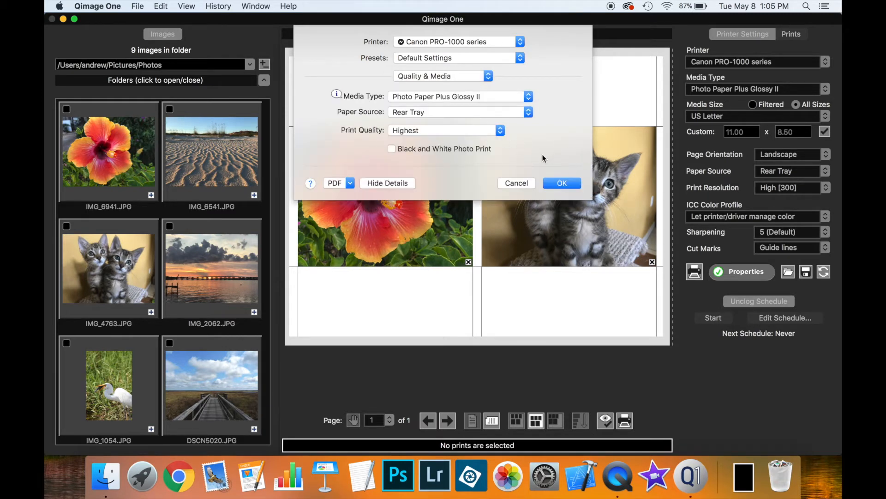
left_click(561, 182)
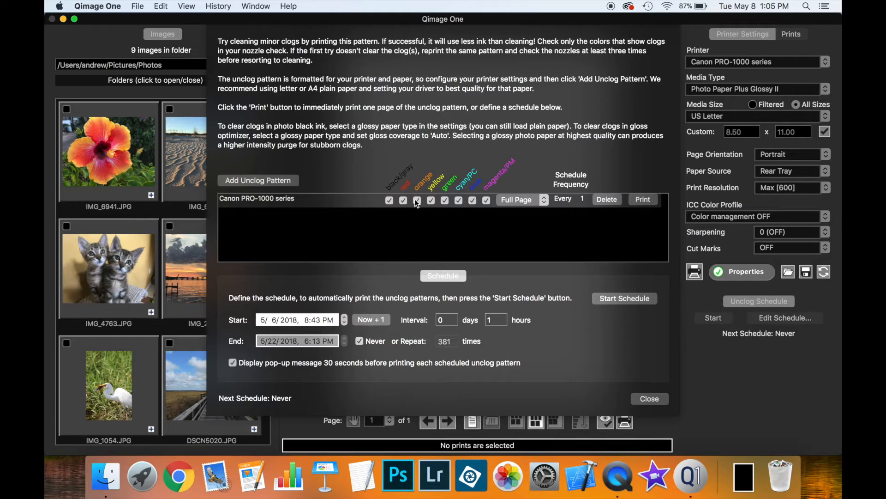
Step: Uncheck orange ink in the Canon PRO-1000 series pattern row
left_click(417, 200)
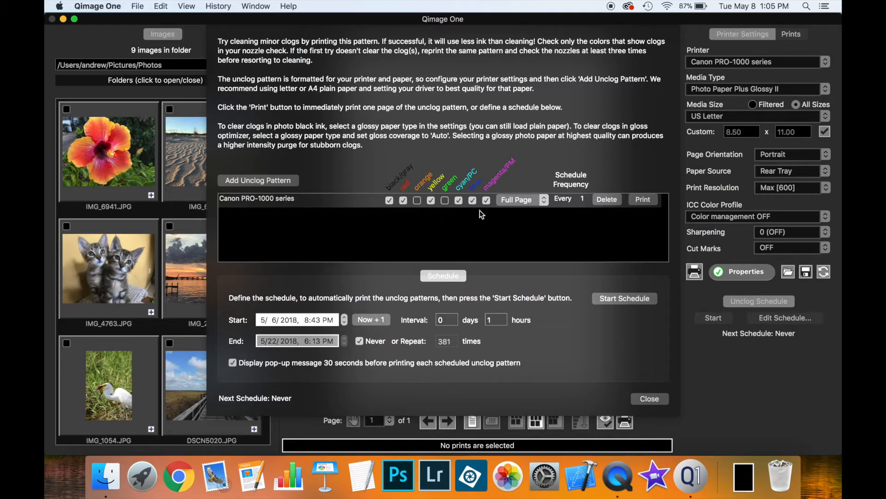
mouse_move(464, 238)
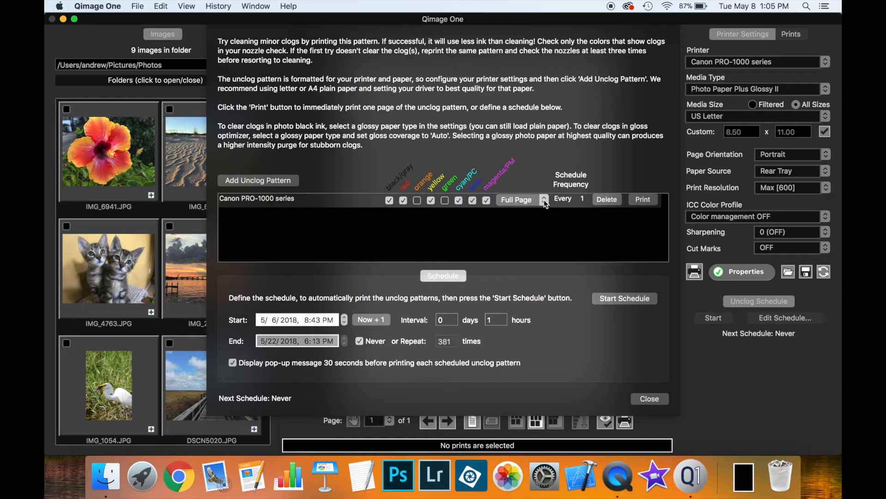
mouse_move(566, 210)
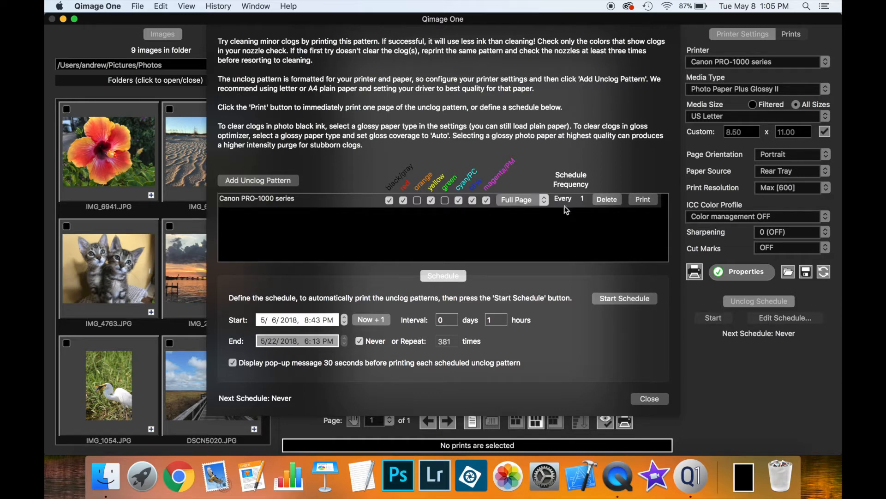
mouse_move(572, 208)
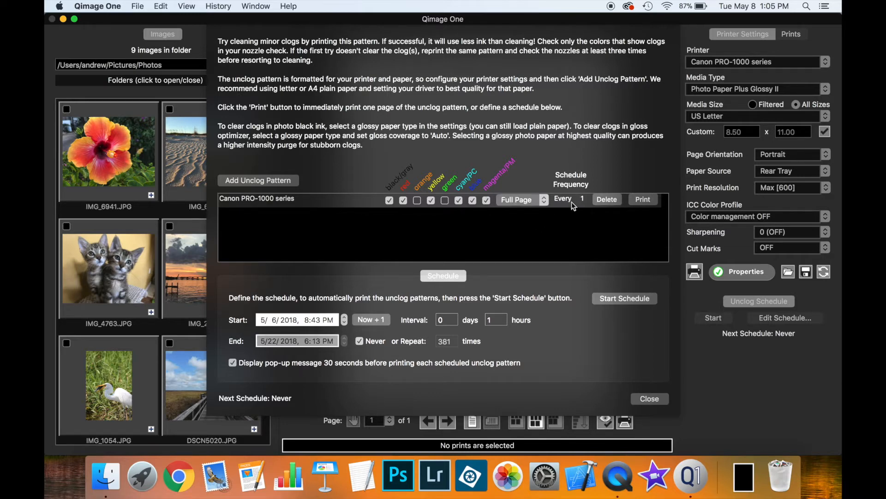
mouse_move(560, 236)
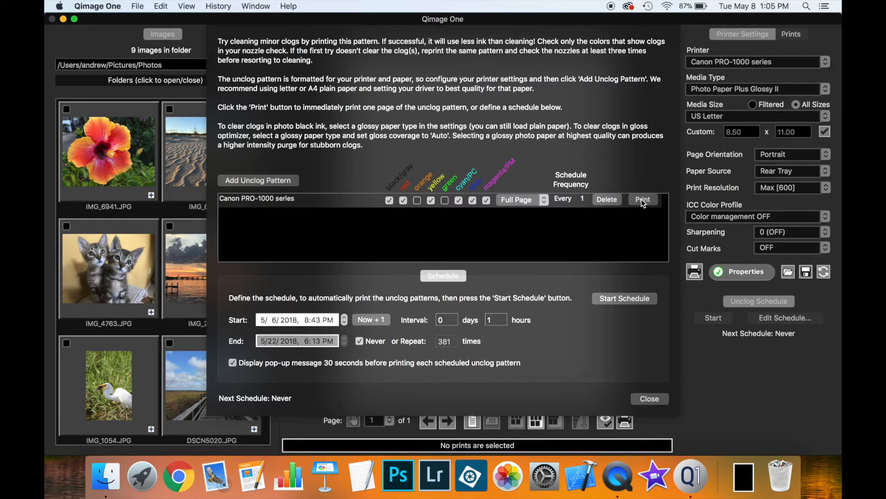
left_click(649, 399)
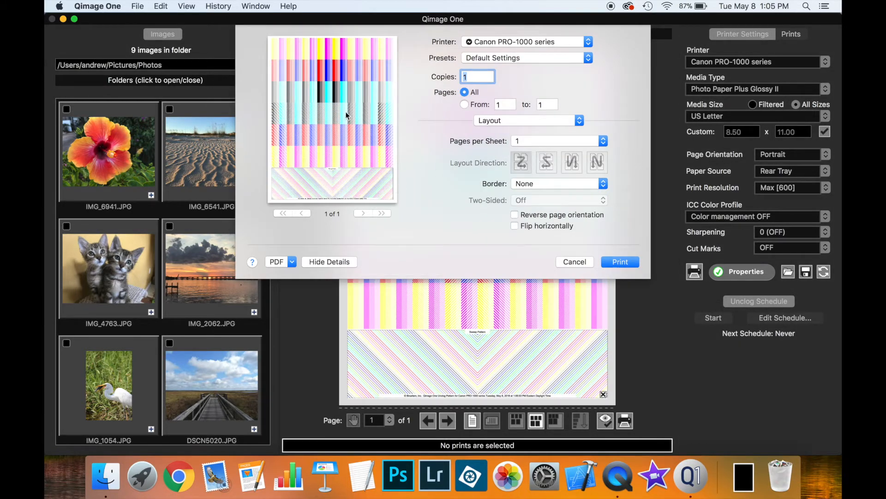
mouse_move(363, 55)
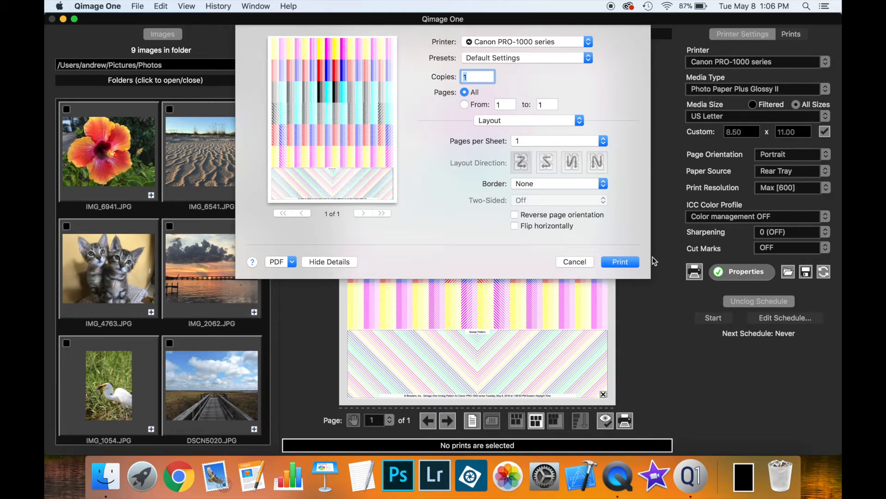
mouse_move(631, 236)
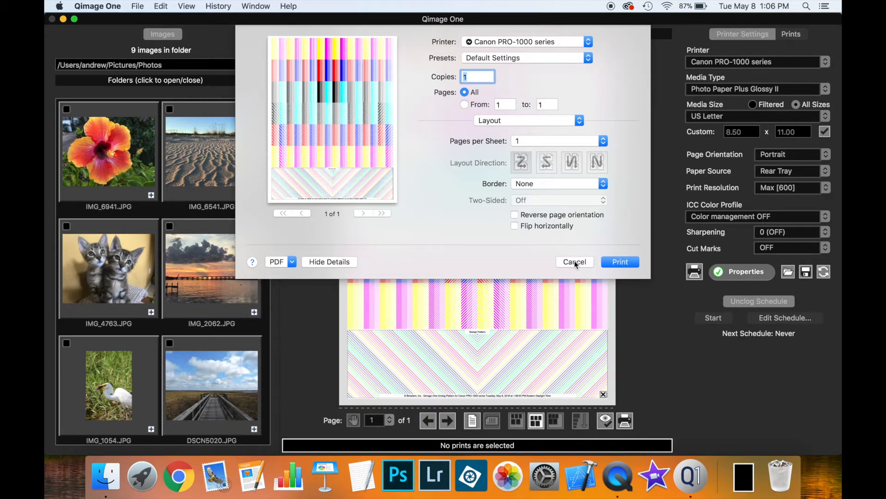
left_click(574, 262)
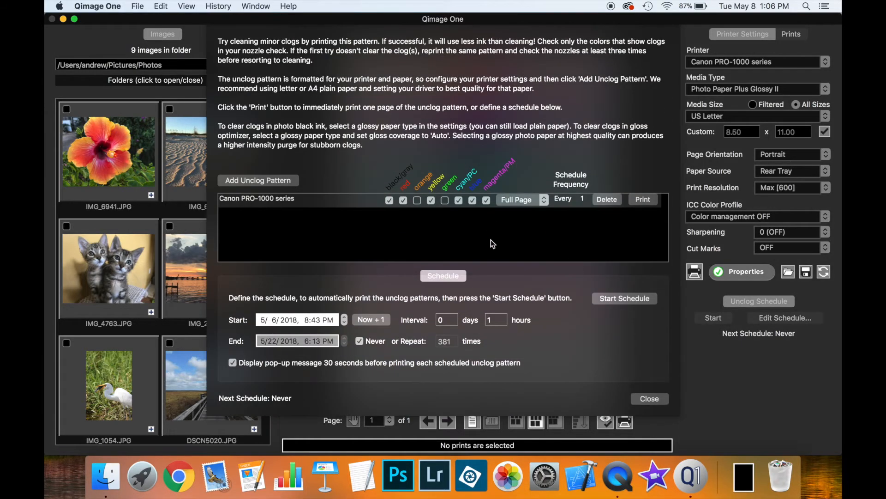
mouse_move(559, 246)
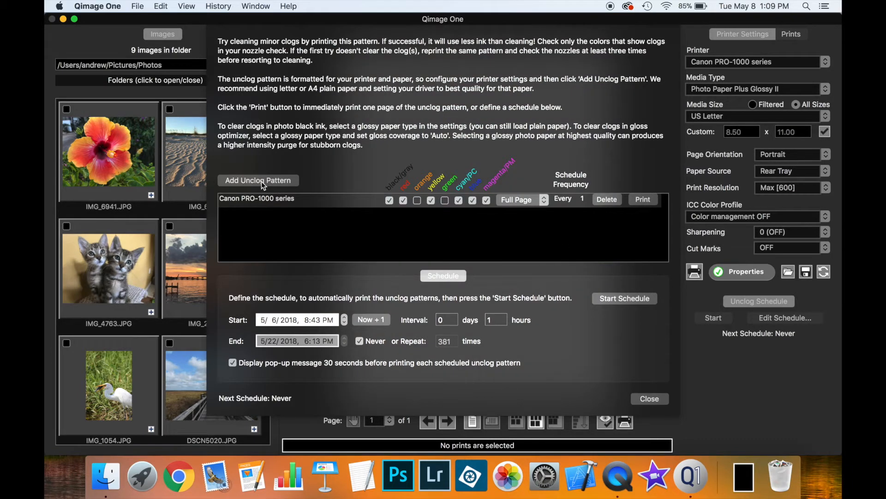
Step: Add a second unclog pattern with Canon MG7100 series as the printer
left_click(257, 180)
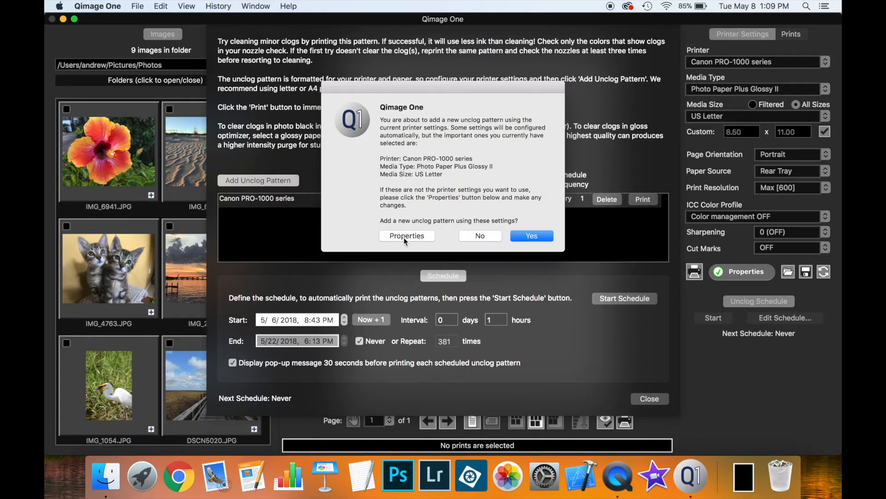
left_click(531, 236)
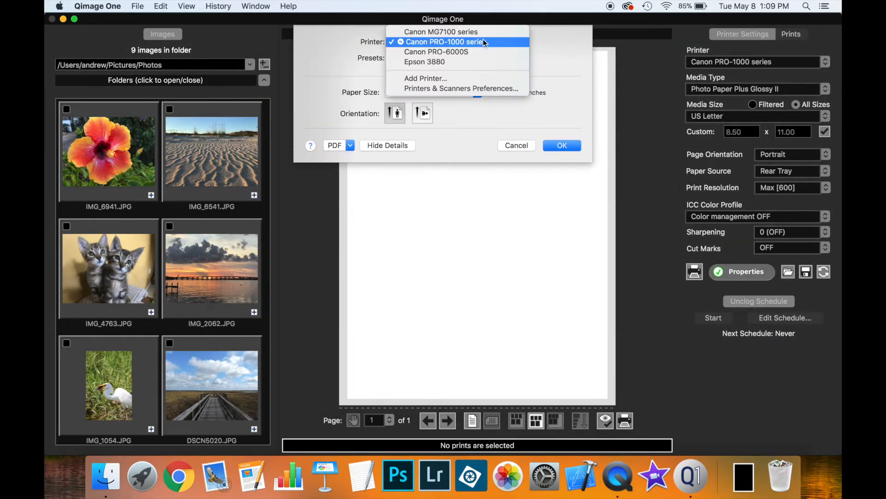
left_click(440, 32)
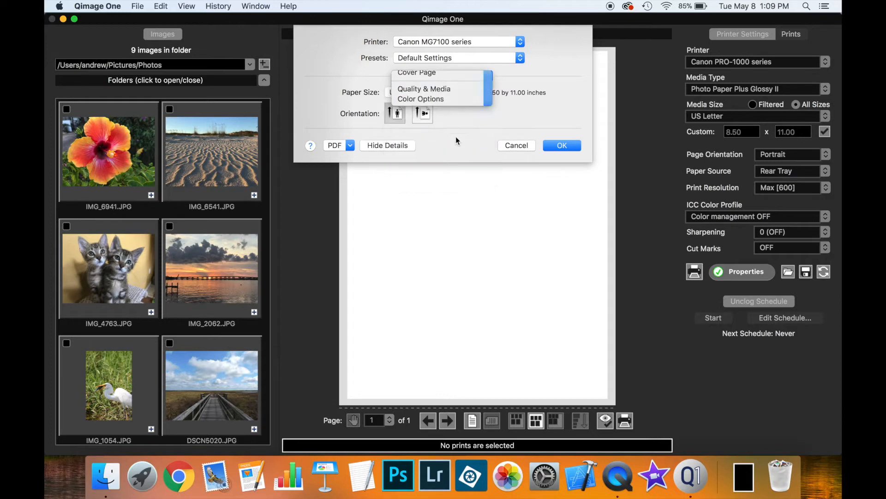
left_click(424, 89)
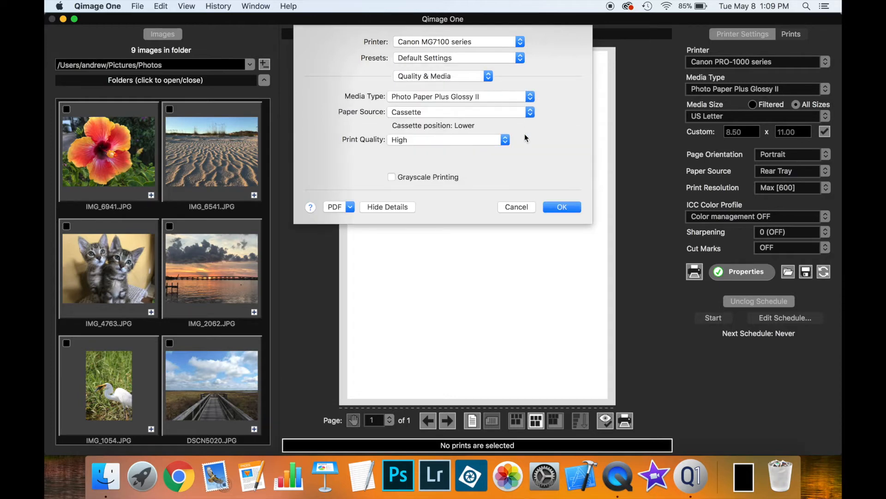
left_click(562, 206)
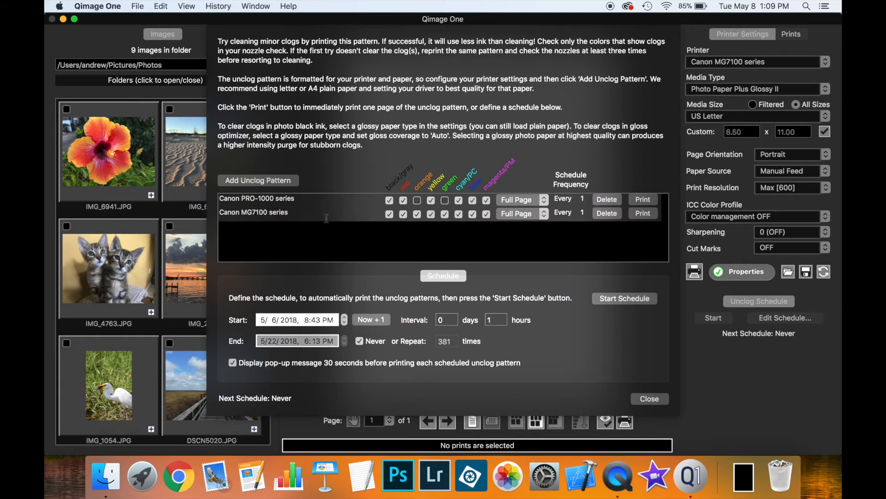
Step: Uncheck the MG7100's missing inks, keeping only black, yellow, cyan and magenta
left_click(403, 214)
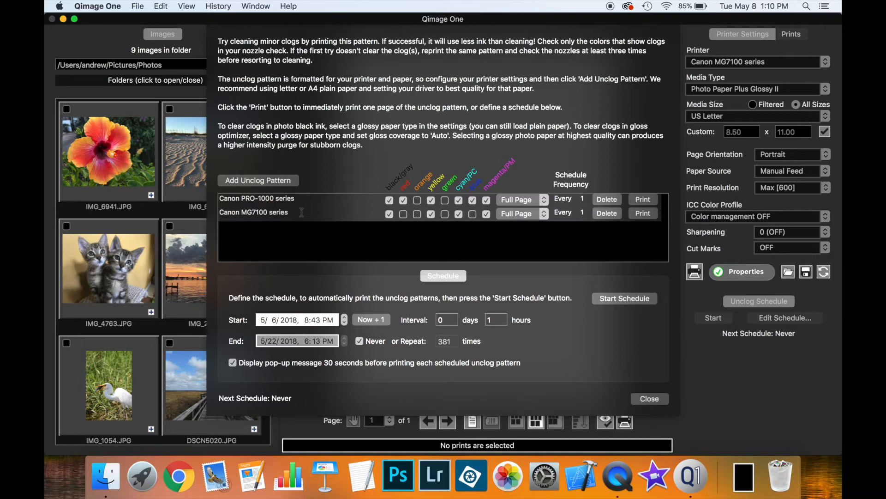
Step: Rename the patterns to Canon PRO-1000 and Canon MG7100, then reopen the schedule editor
double_click(254, 212)
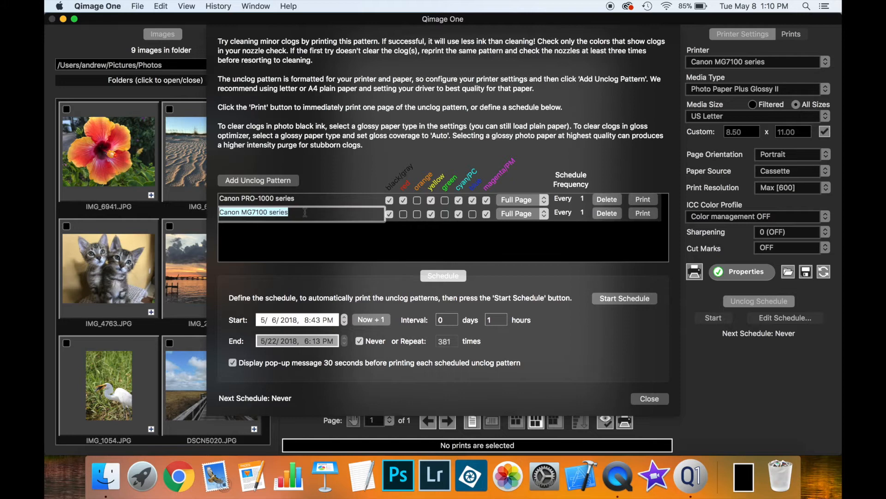
key("backspace")
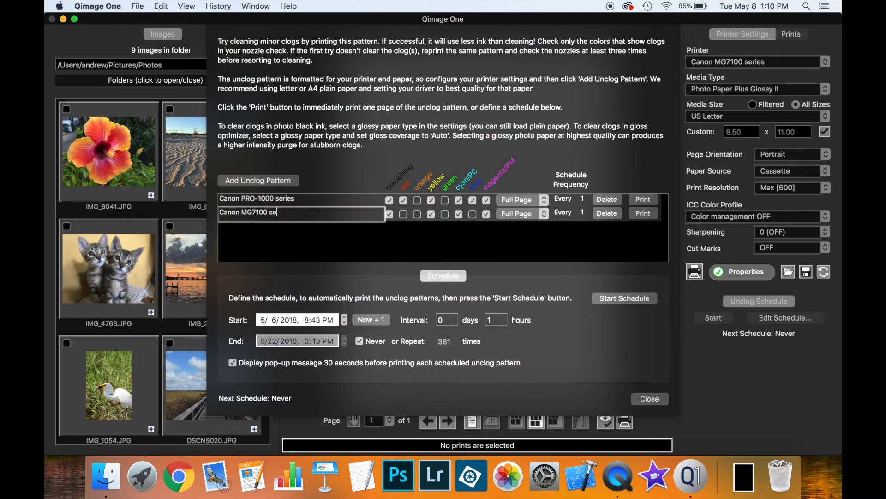
left_click(257, 198)
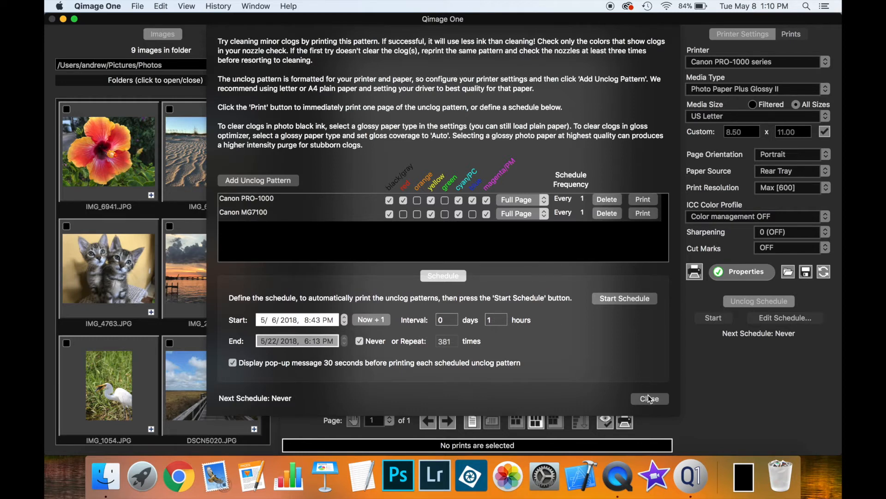
left_click(649, 399)
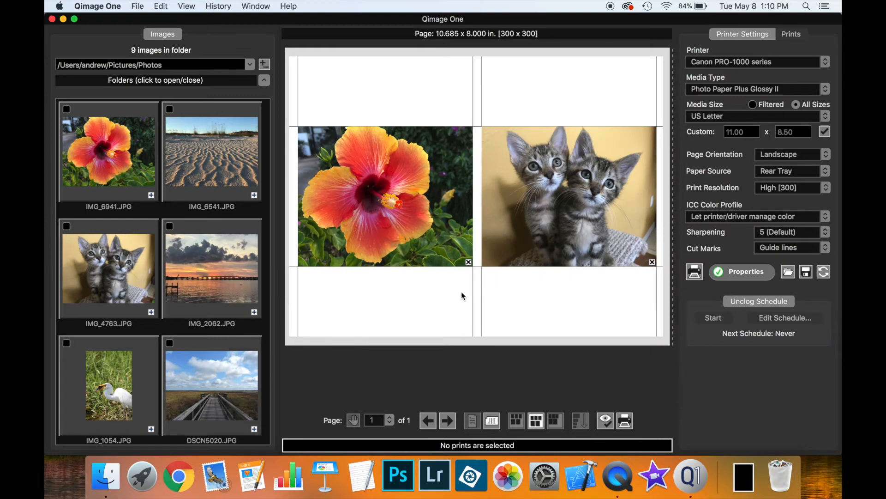
mouse_move(458, 255)
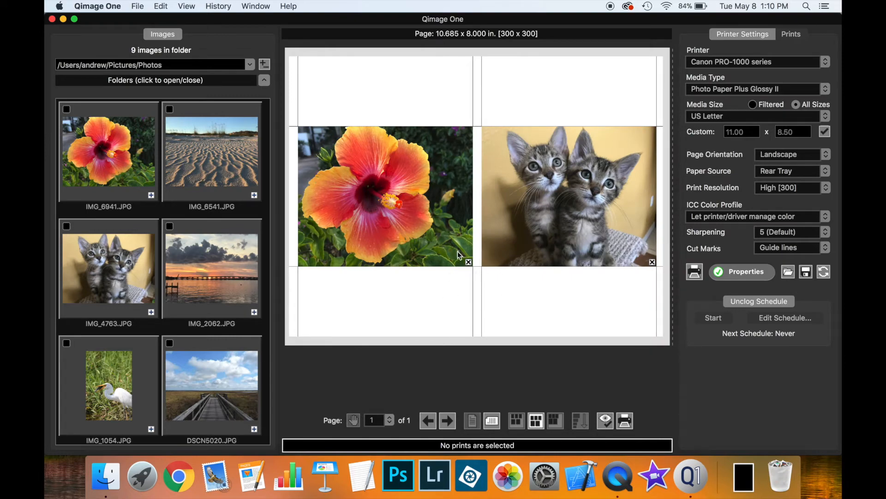
left_click(785, 318)
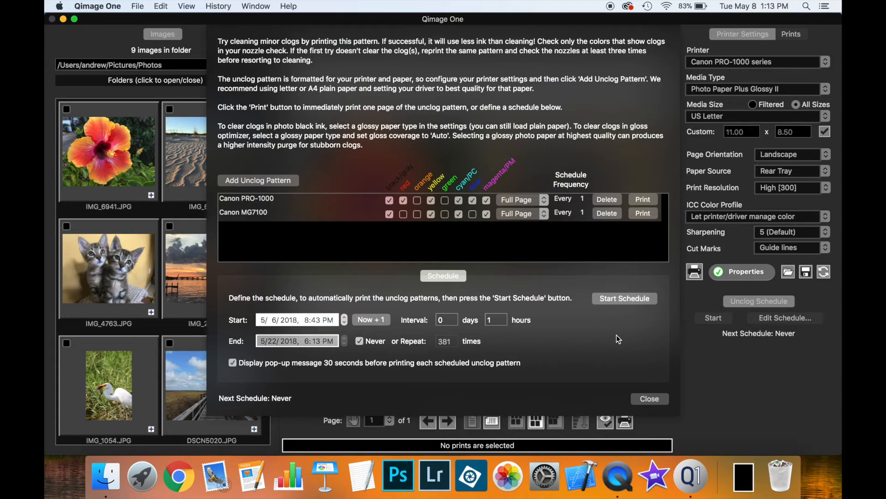
mouse_move(493, 280)
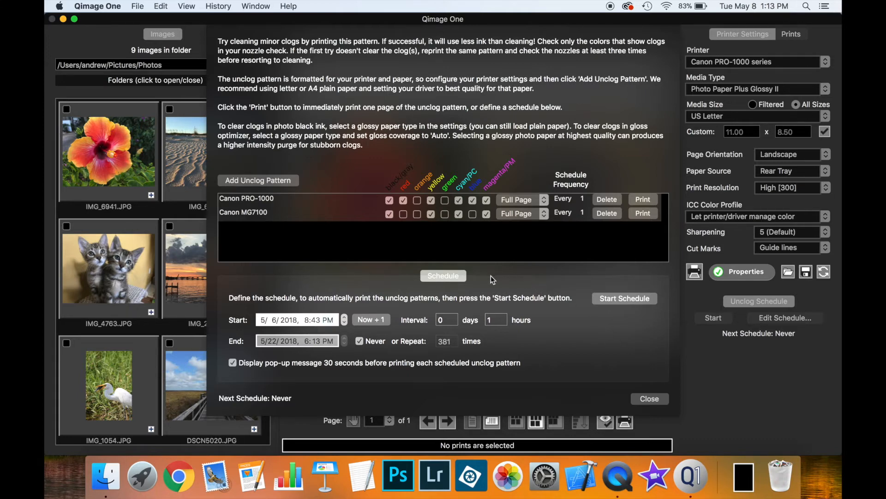
mouse_move(486, 286)
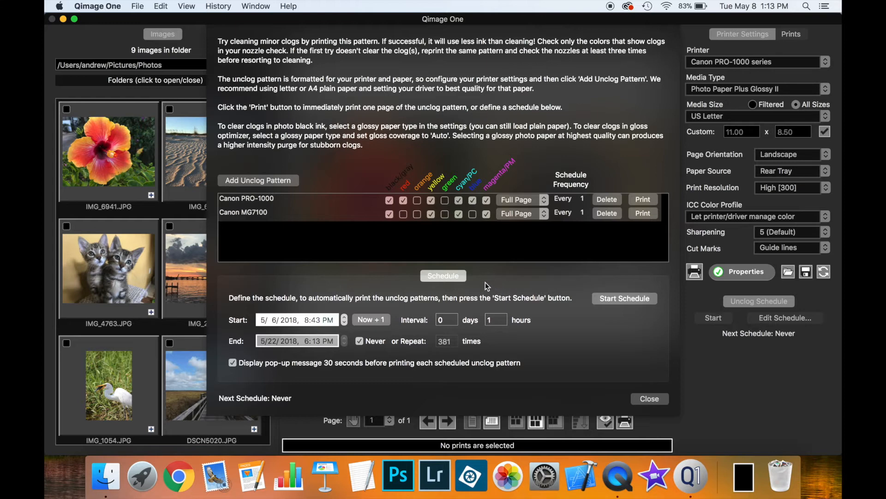
mouse_move(607, 305)
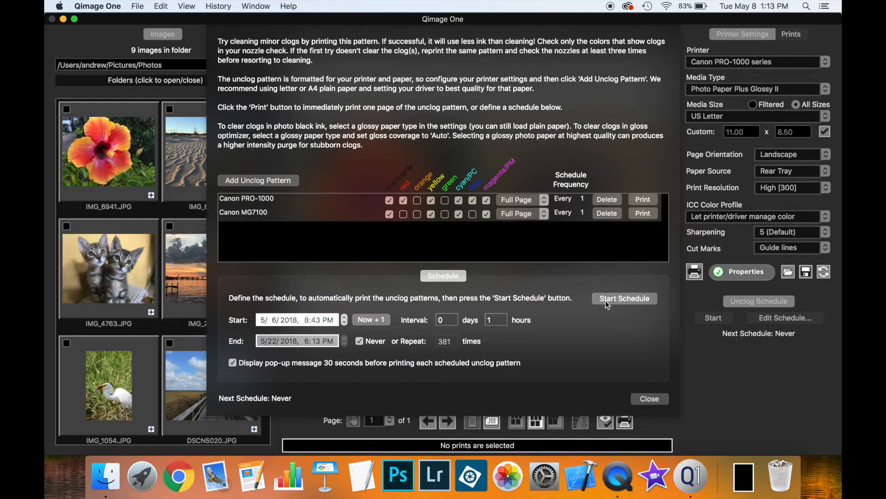
mouse_move(237, 397)
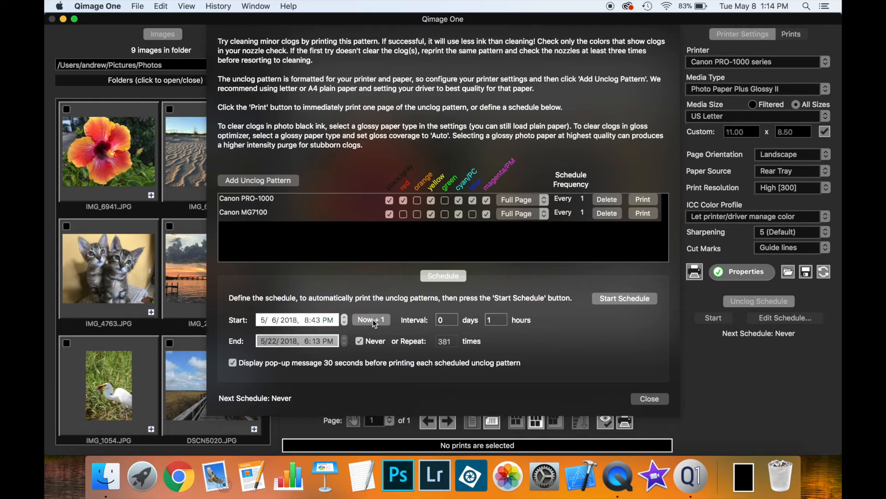
Step: Schedule unclog prints from Now + 1, repeating every 2 days with no end
left_click(368, 320)
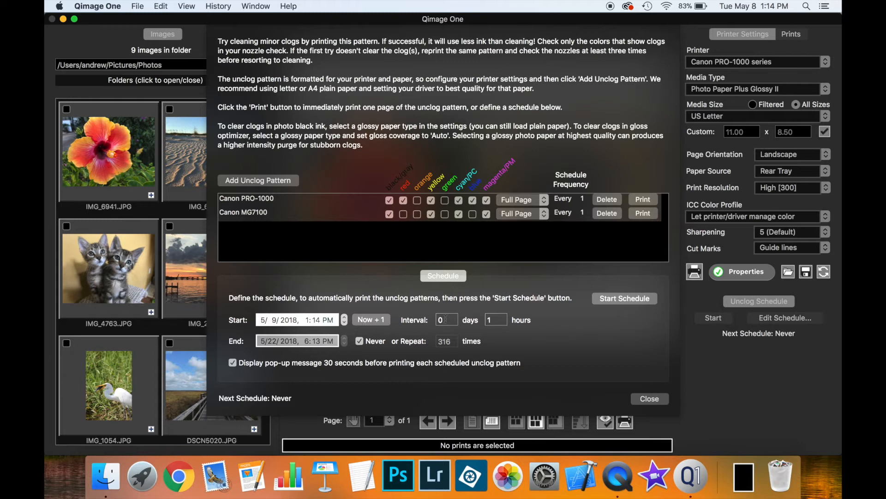
left_click(446, 319)
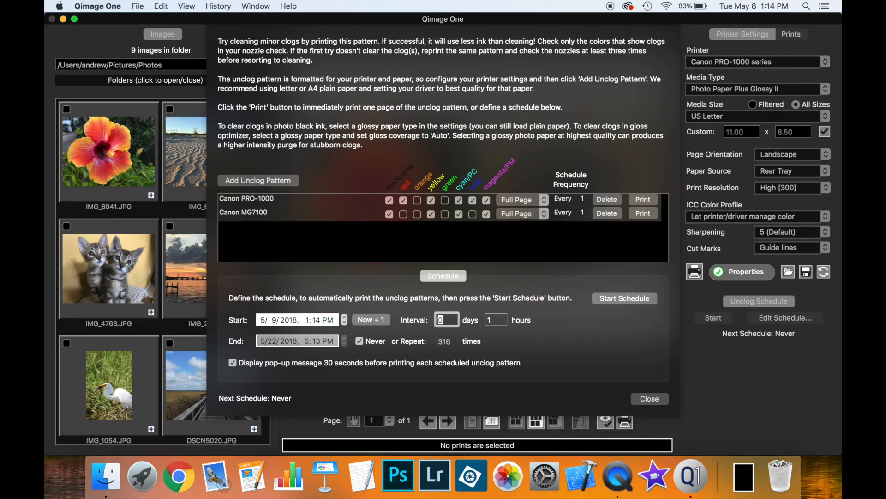
type("2")
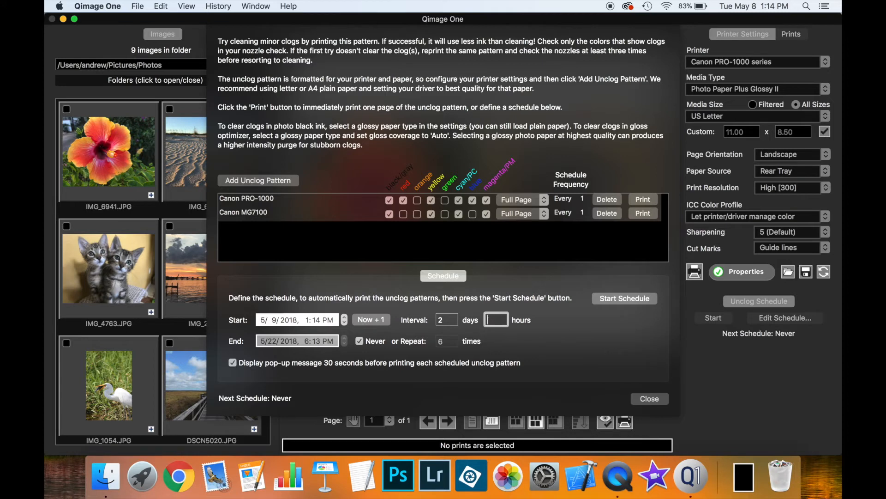
left_click(496, 320)
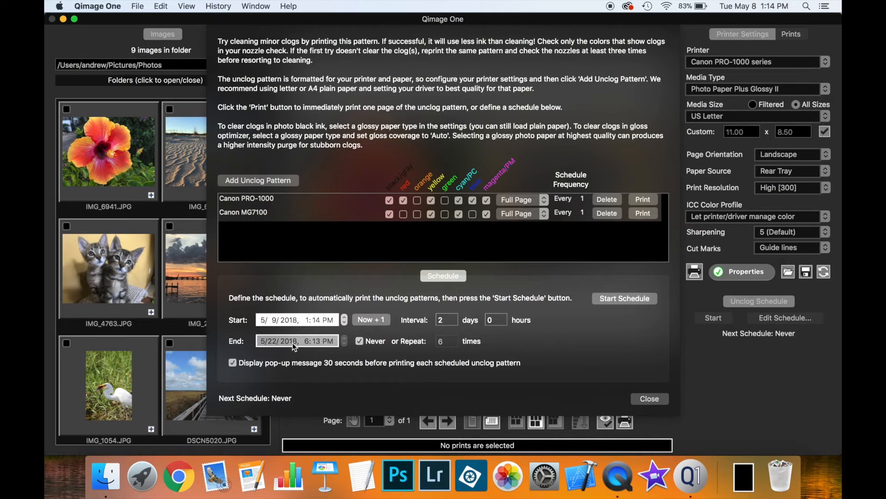
mouse_move(363, 354)
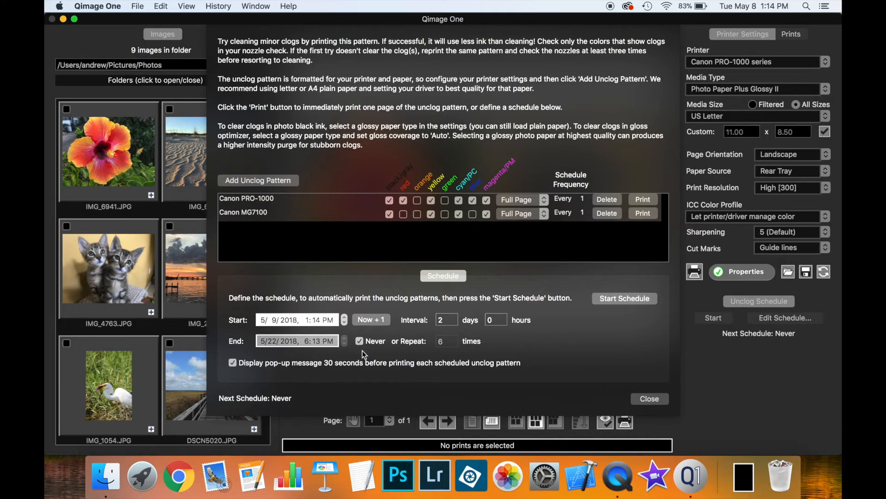
mouse_move(342, 355)
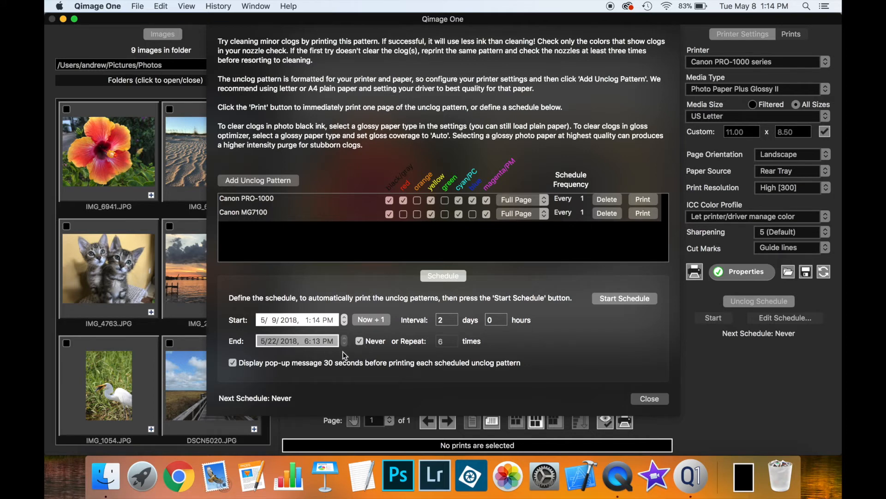
left_click(360, 341)
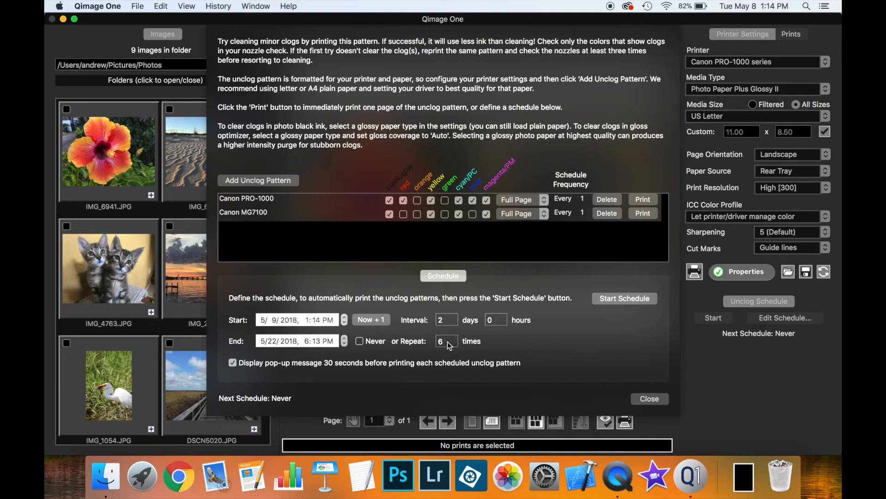
type("20")
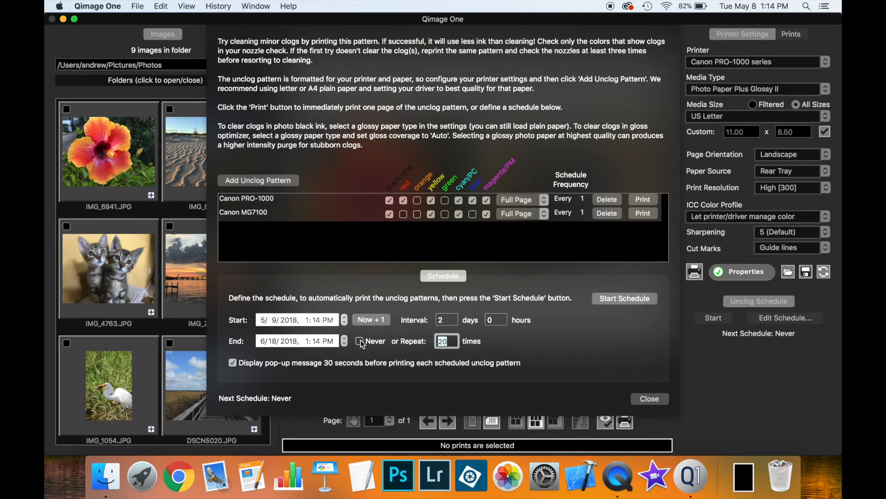
left_click(360, 340)
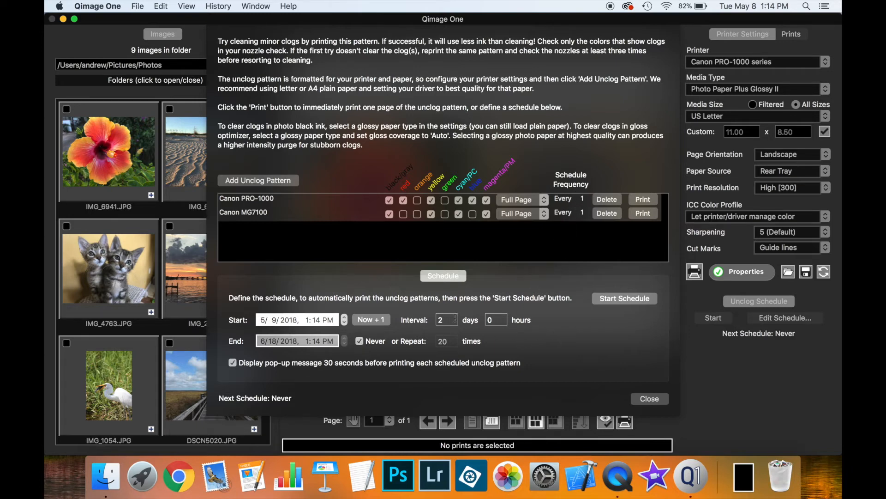
Step: Set a 1-day interval, with PRO-1000 printing every 2 runs and MG7100 every 3
left_click(446, 319)
type("1")
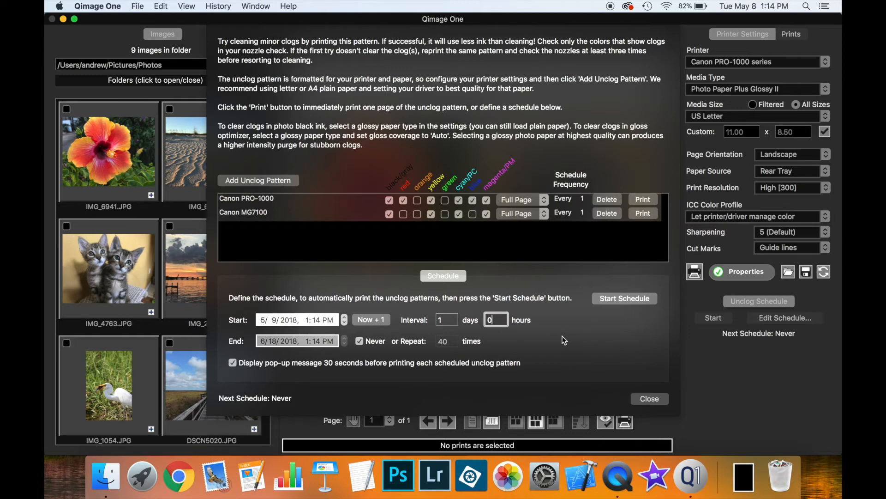
mouse_move(574, 202)
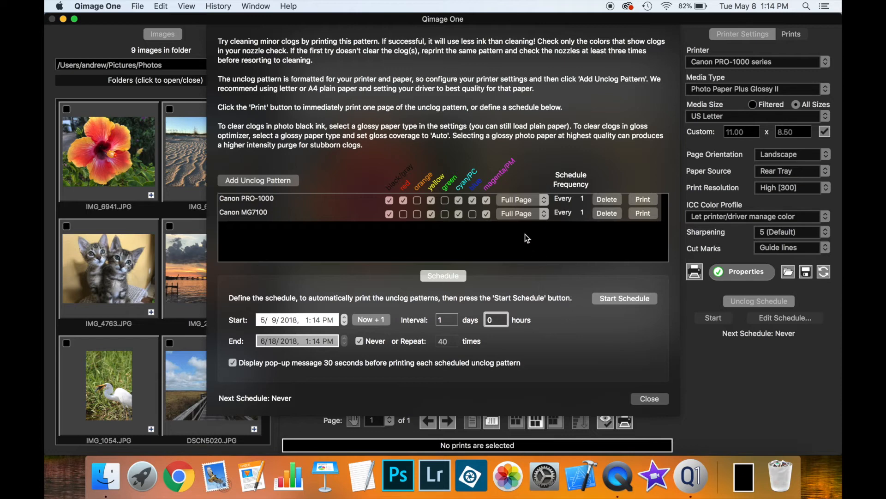
mouse_move(584, 231)
type("2")
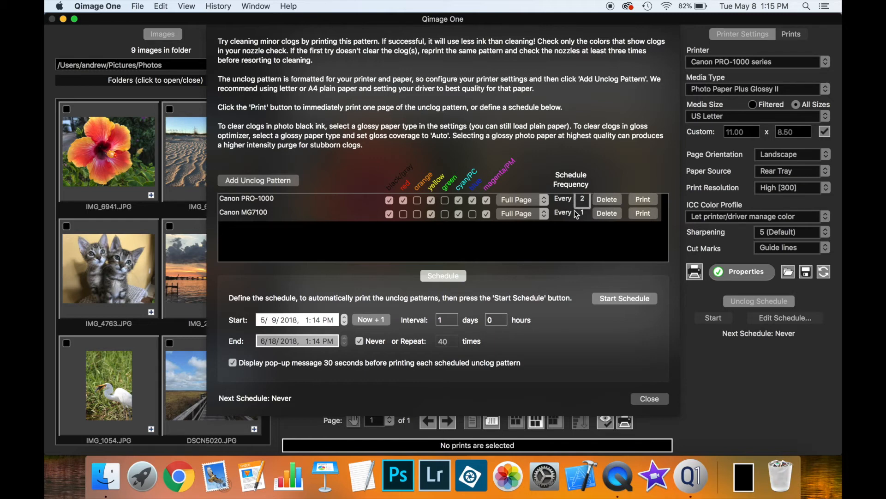
left_click(582, 213)
type("3")
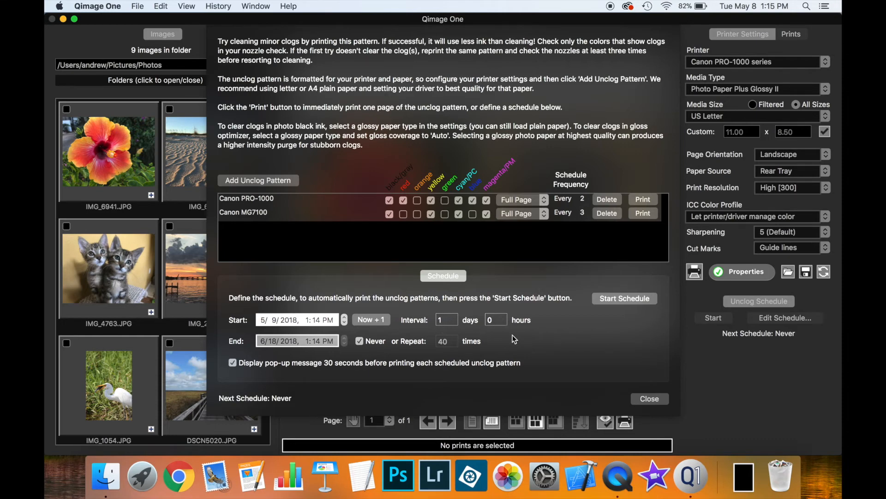
mouse_move(536, 342)
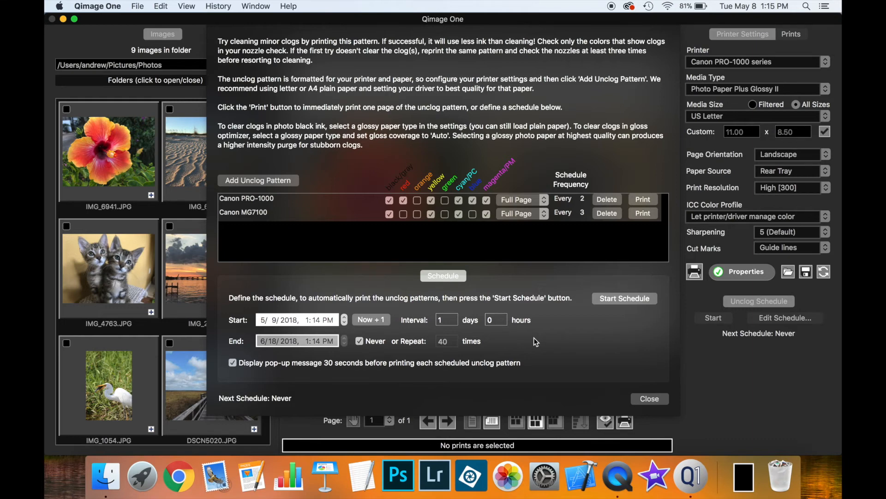
Step: Start the schedule at Now + 1 (1:20 PM, 5/8/2018), confirm it, and close the window
left_click(624, 298)
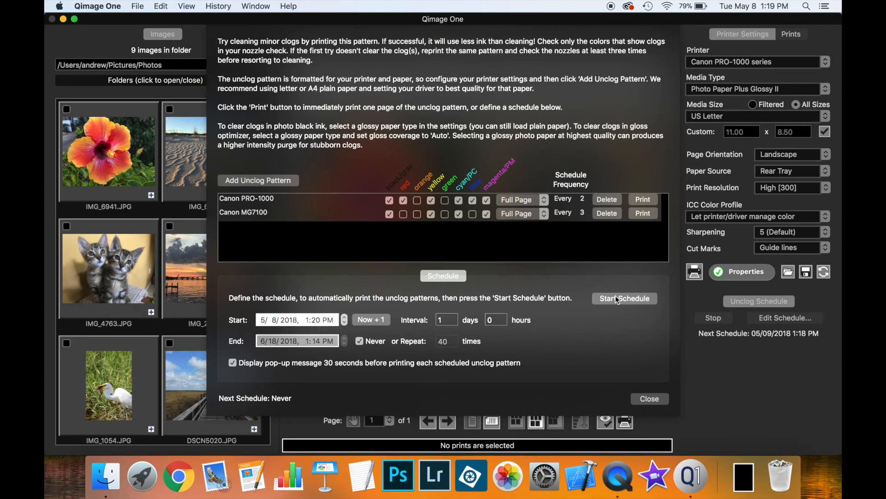
left_click(625, 298)
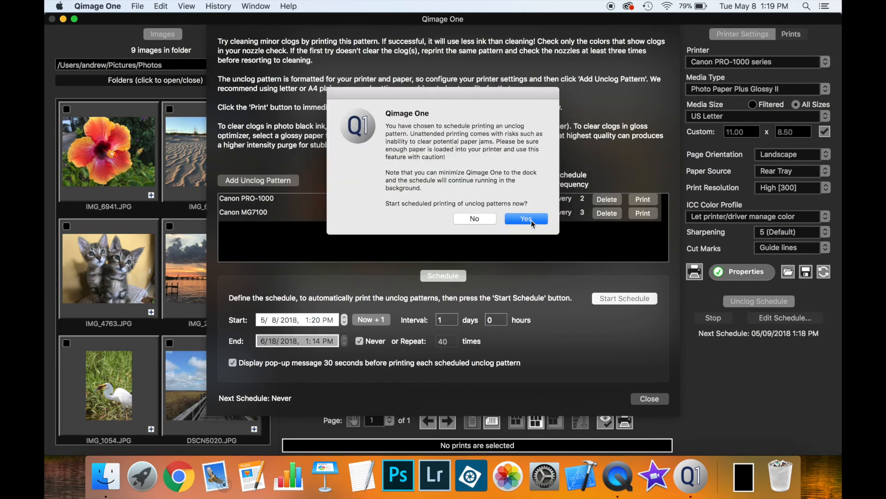
left_click(525, 219)
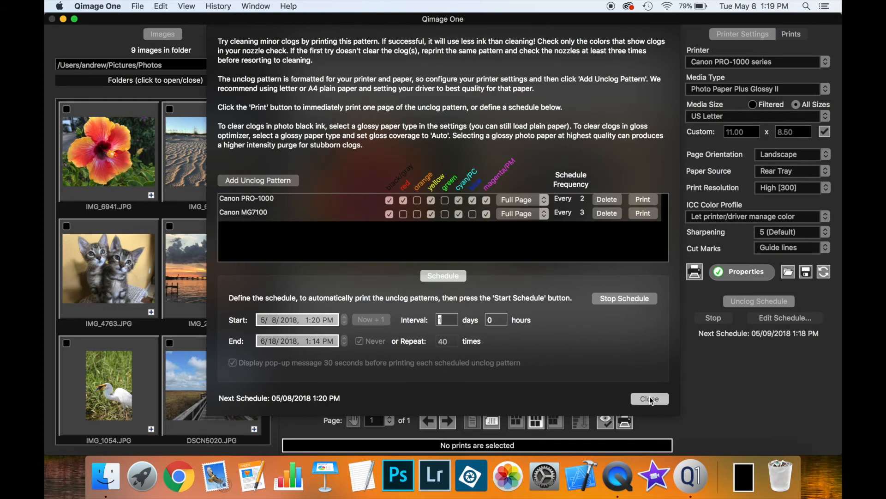
left_click(649, 398)
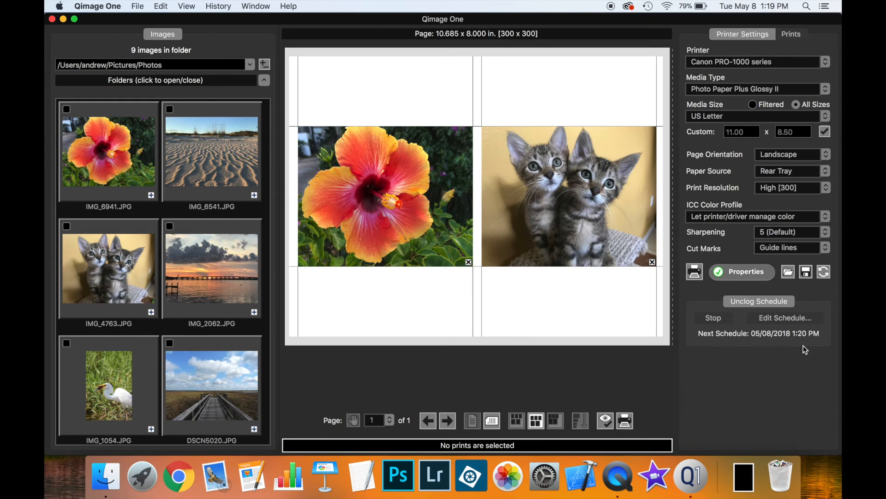
mouse_move(783, 355)
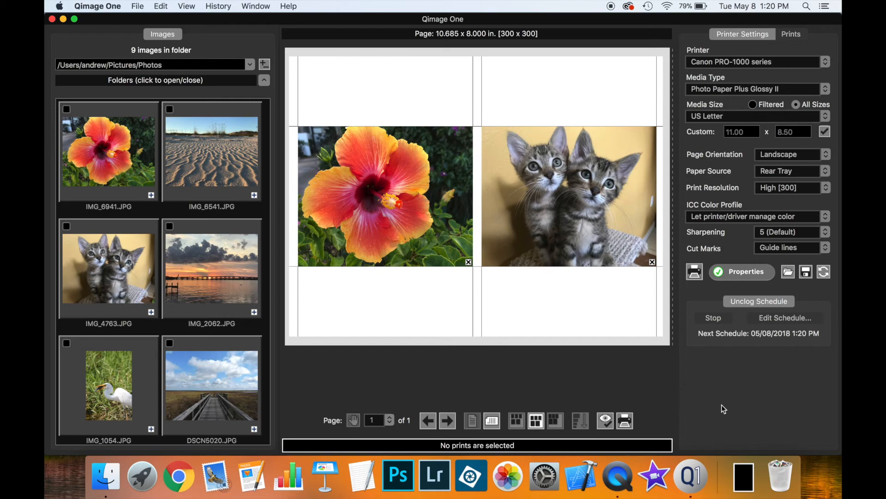
mouse_move(750, 404)
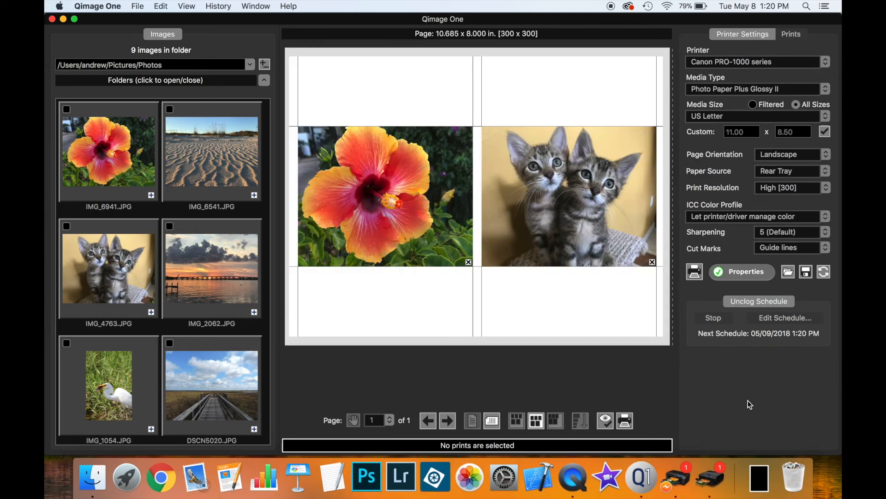
mouse_move(640, 368)
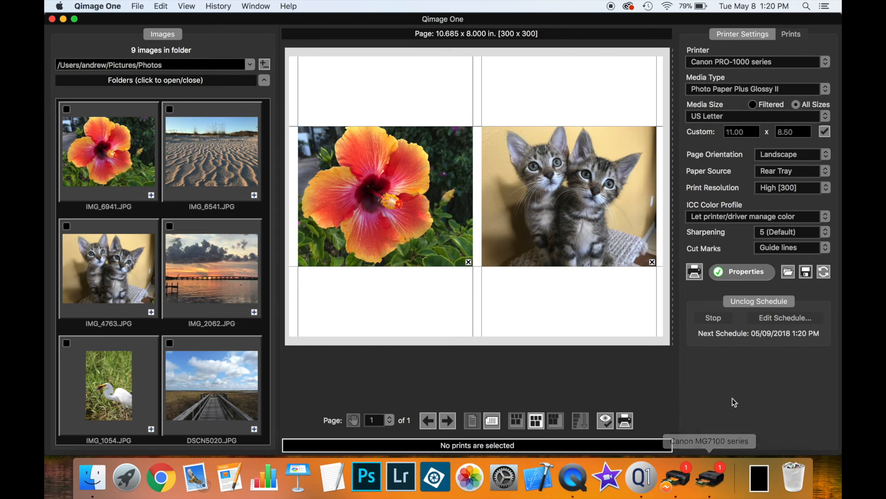
mouse_move(736, 399)
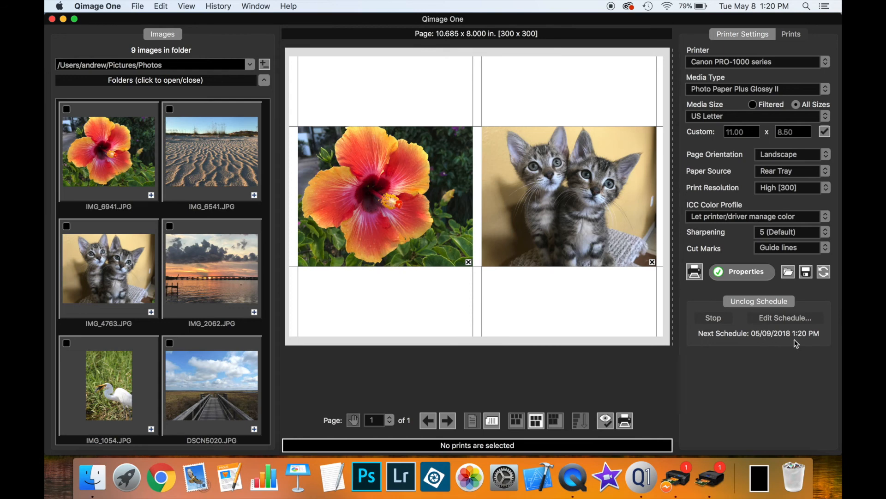
mouse_move(805, 343)
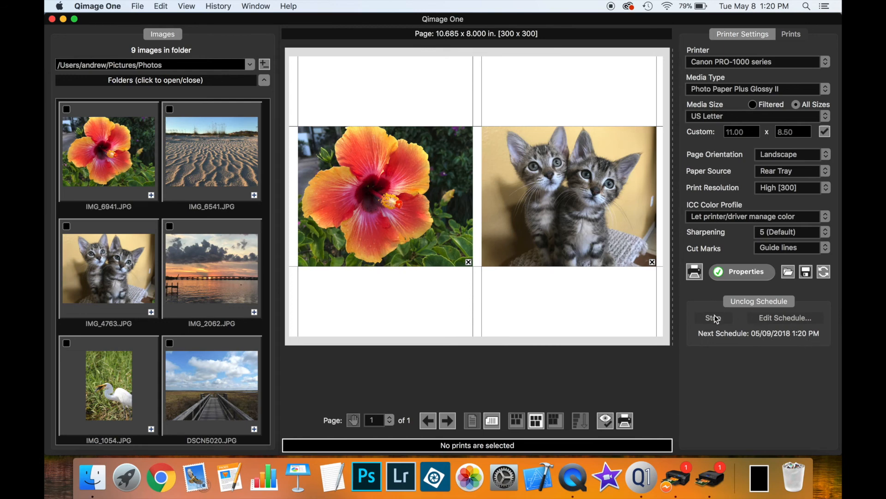
Step: Stop the running unclog schedule after the prints, then reopen Edit Schedule...
left_click(785, 317)
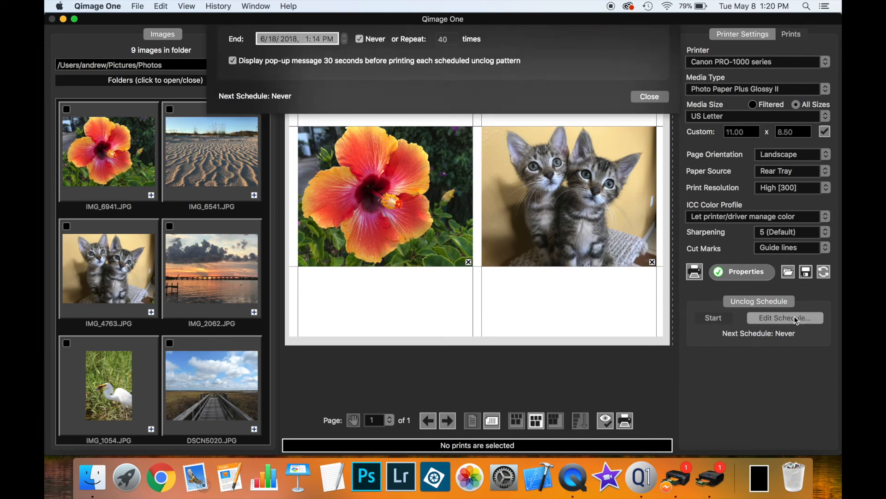
left_click(785, 317)
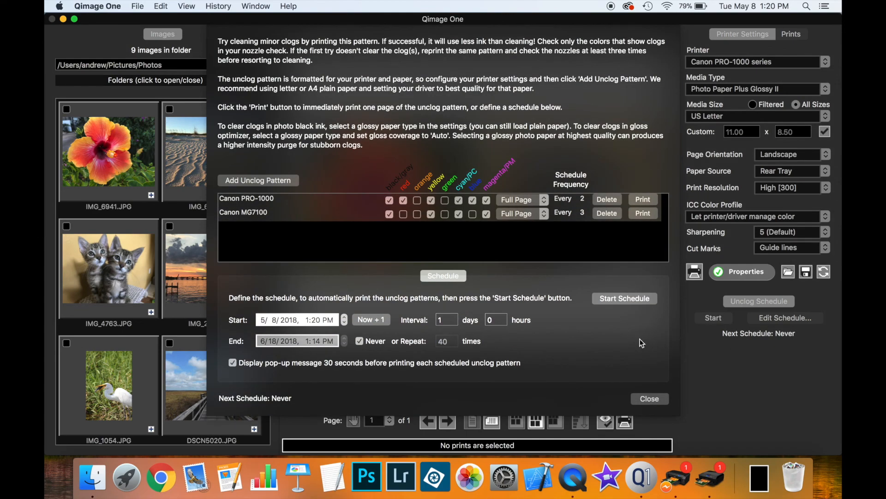